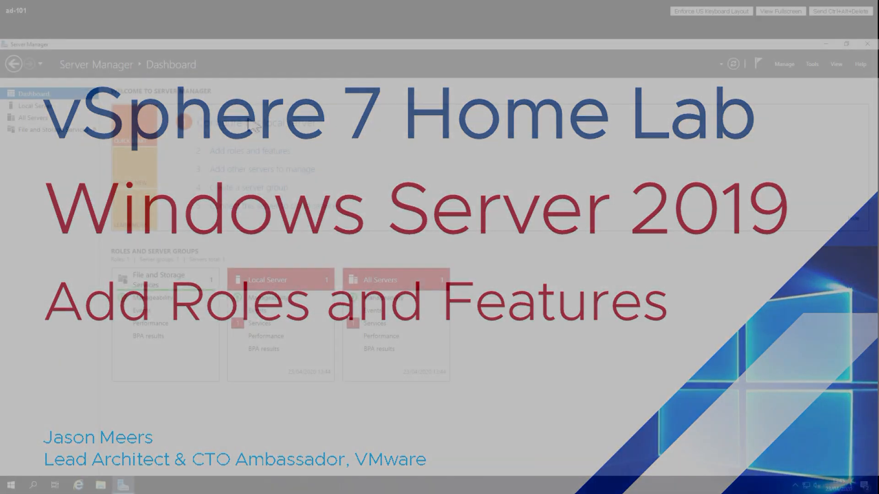
Step: Briefly view the local server page and return to the Server Manager dashboard
left_click(35, 105)
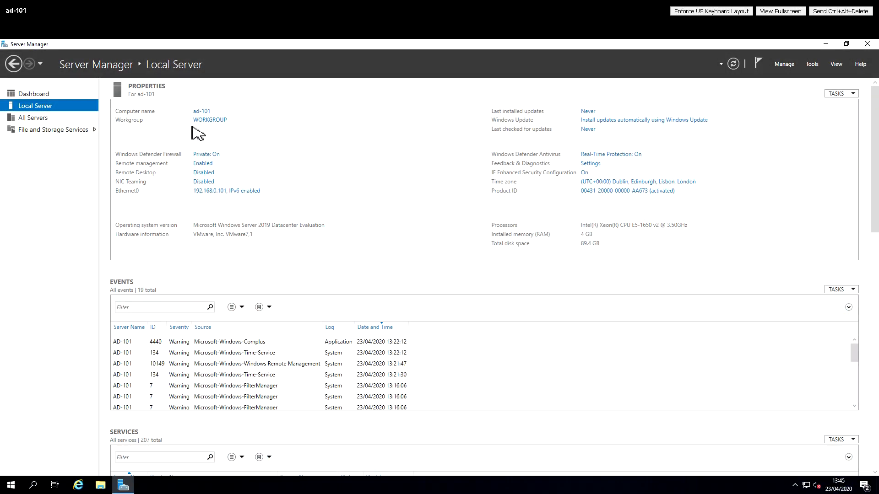
mouse_move(209, 119)
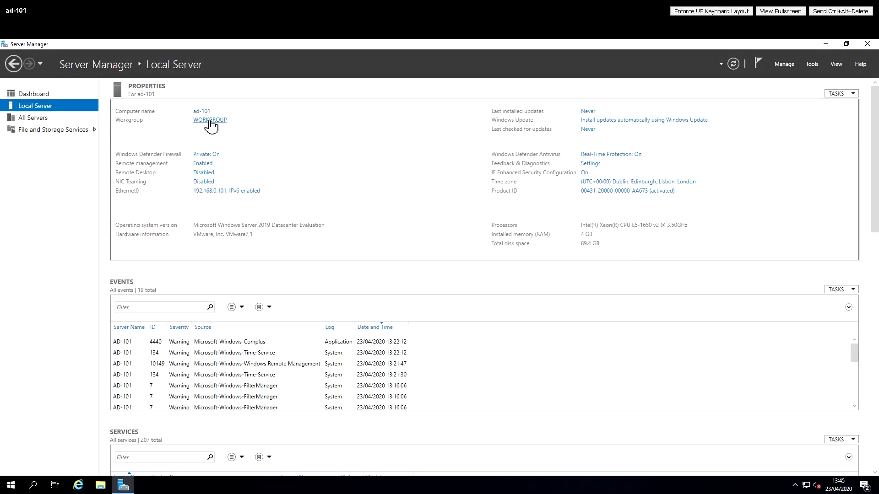
left_click(33, 93)
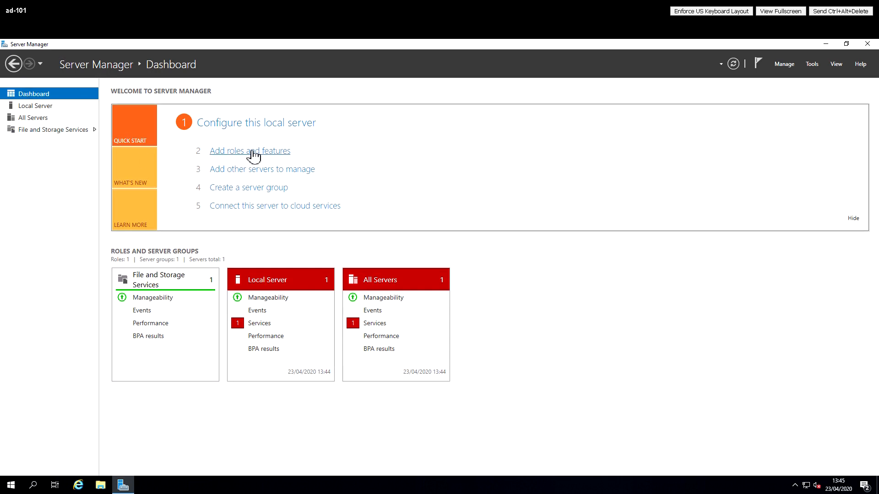
Step: Start the Add Roles and Features wizard with role-based installation, reaching destination server selection
left_click(249, 150)
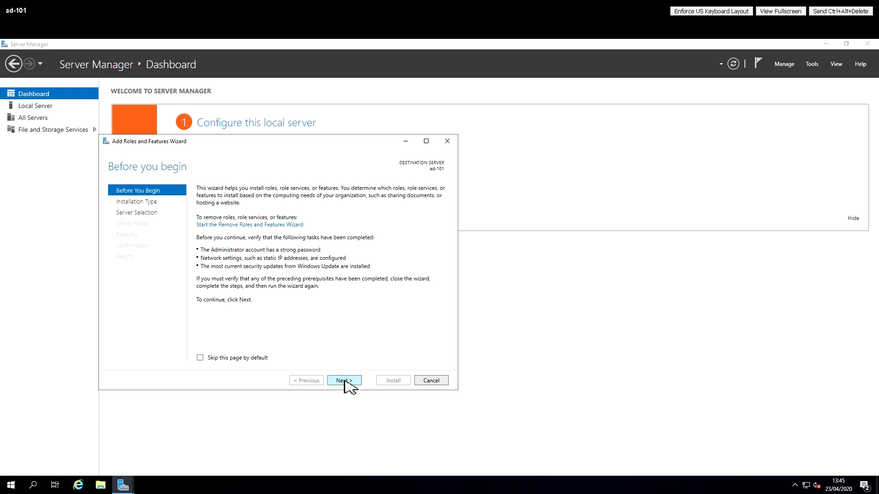
left_click(343, 380)
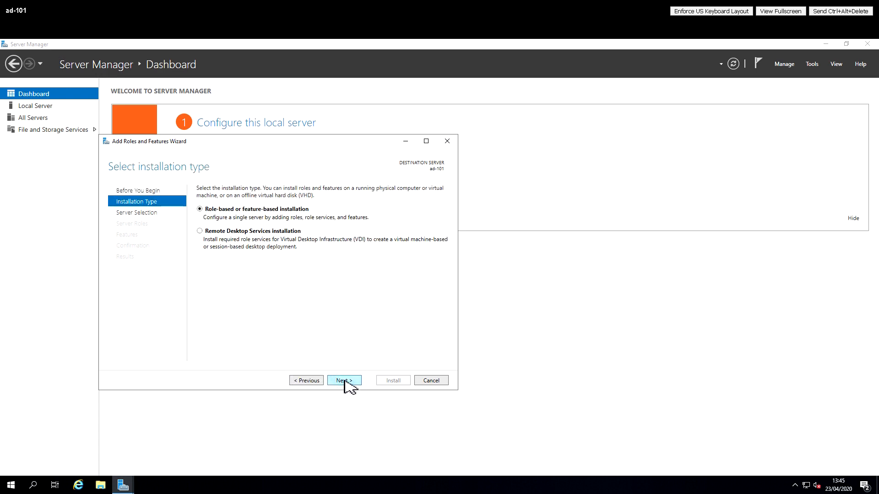
left_click(343, 380)
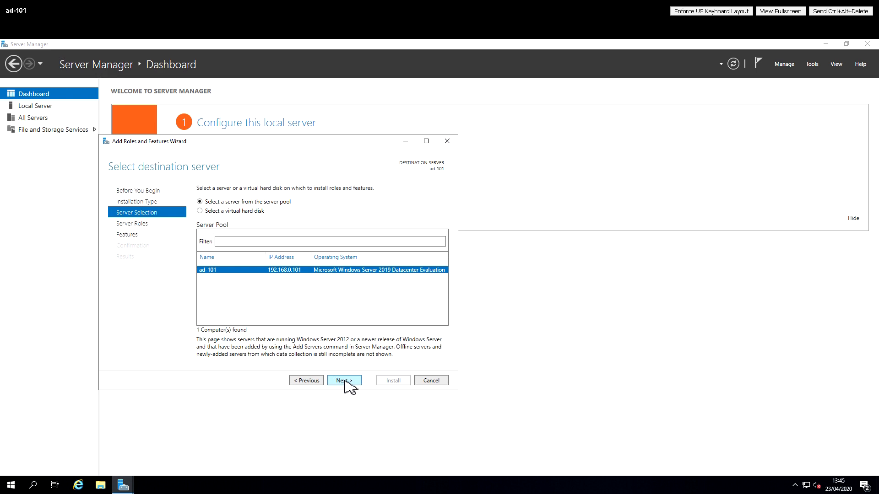
mouse_move(356, 408)
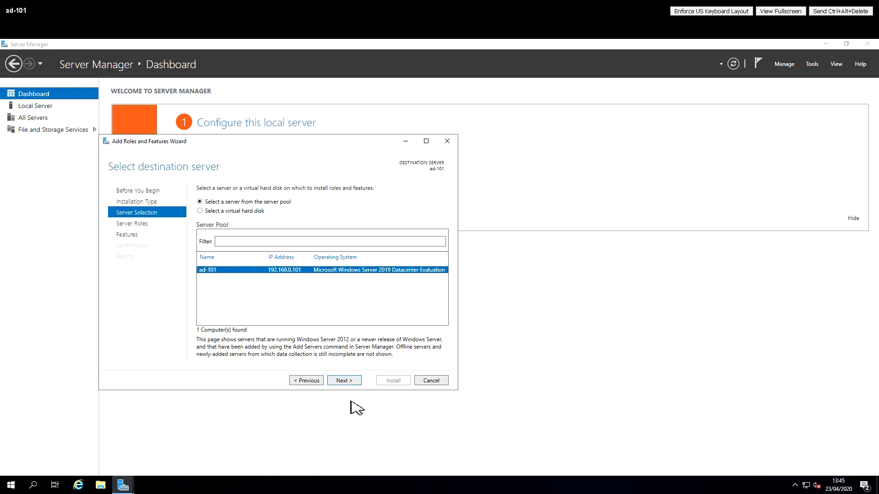
Step: Accept ad-101 as destination and select Active Directory Domain Services with its management tools
left_click(344, 380)
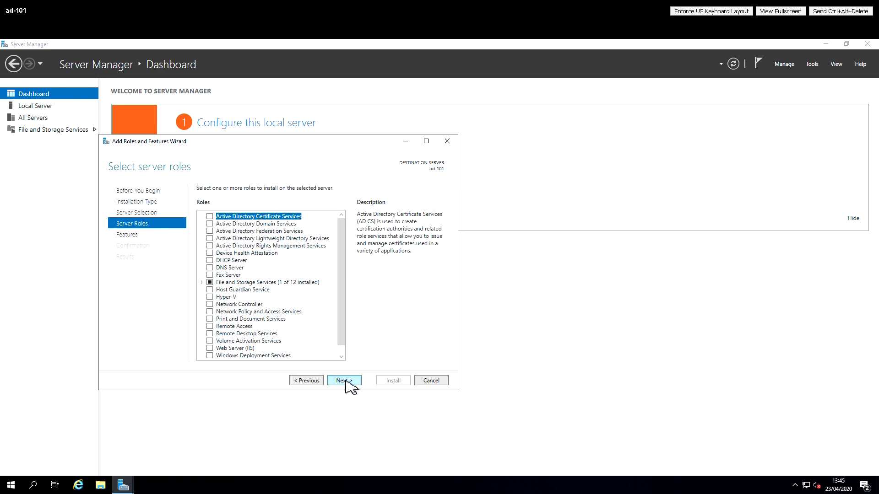
mouse_move(341, 316)
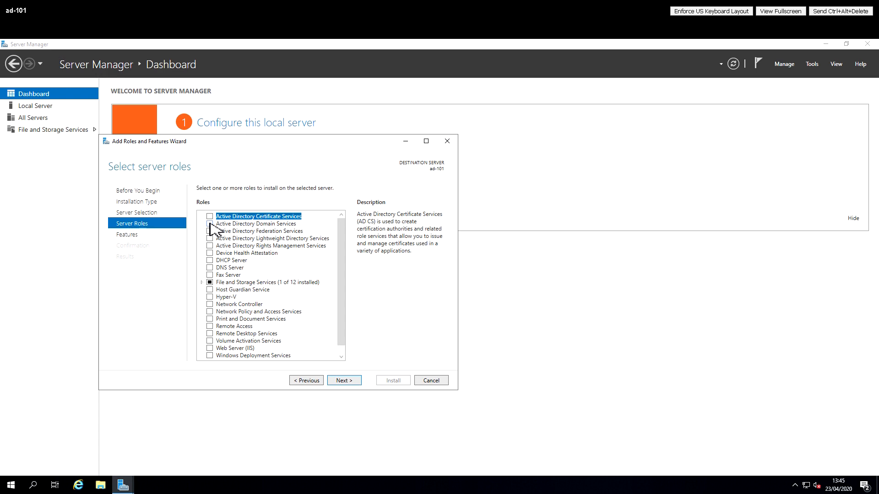
left_click(210, 223)
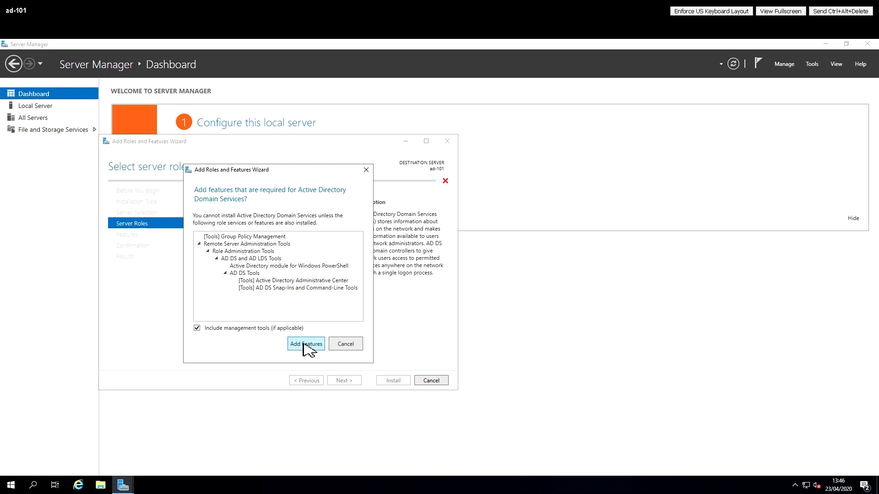
left_click(306, 343)
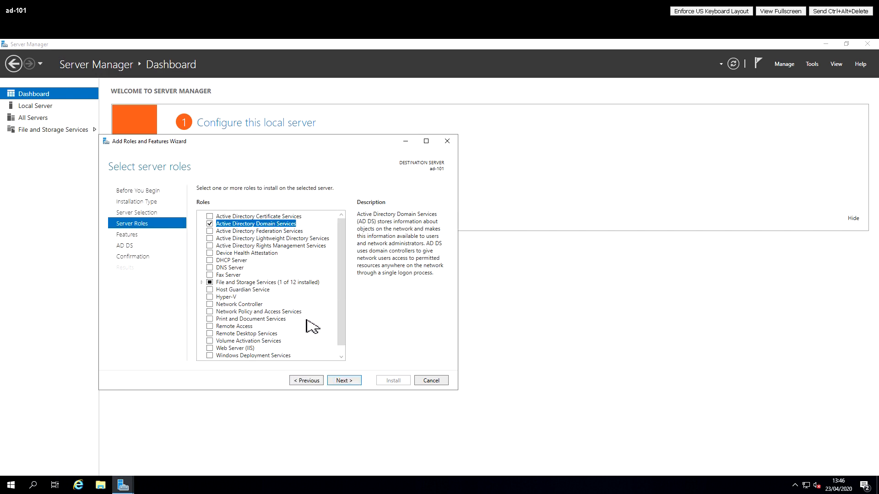
Step: Select the DNS Server role with its required management tools and review the roles list
left_click(210, 267)
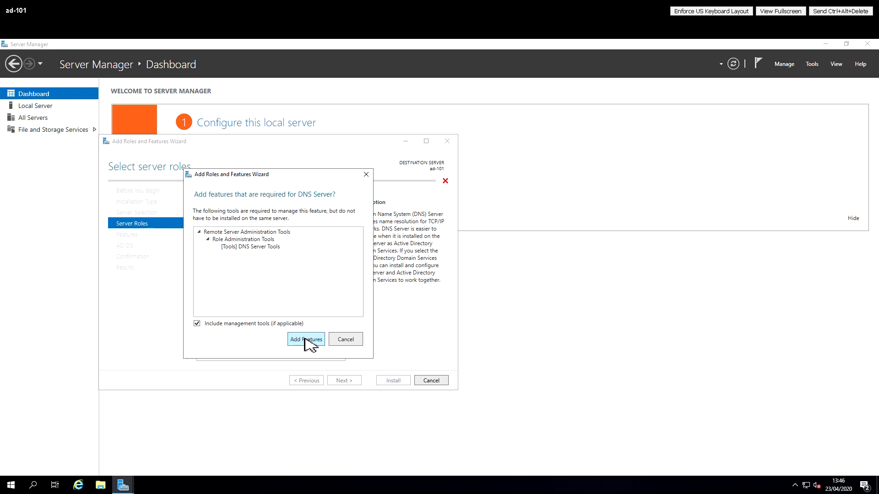
left_click(305, 339)
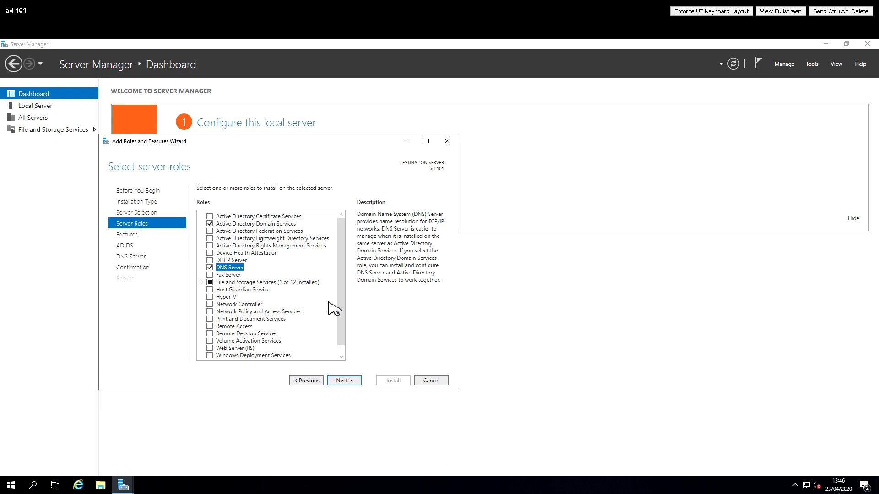
scroll("down", 3)
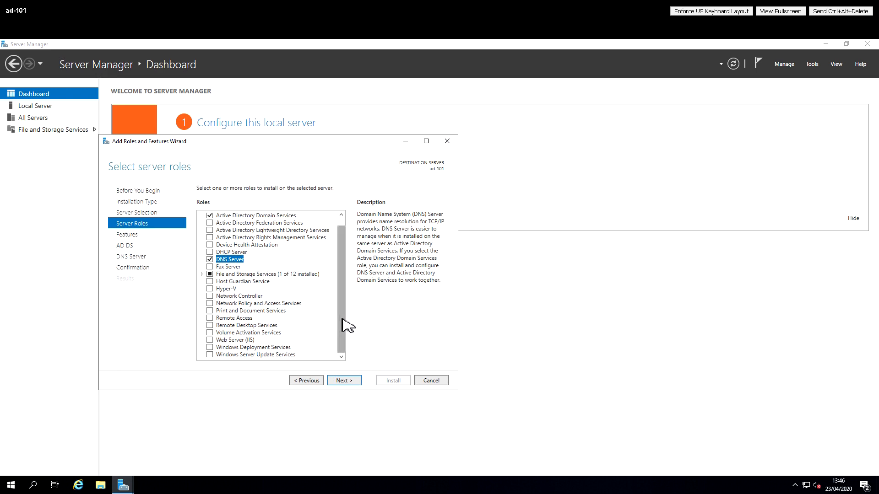
scroll("up", 3)
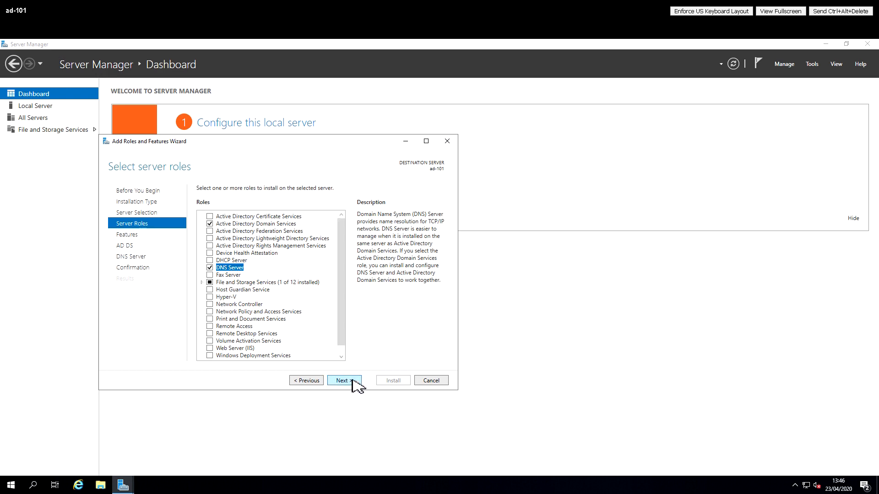
Step: Review the Features list and keep the automatically added defaults, reaching the AD DS information page
left_click(343, 381)
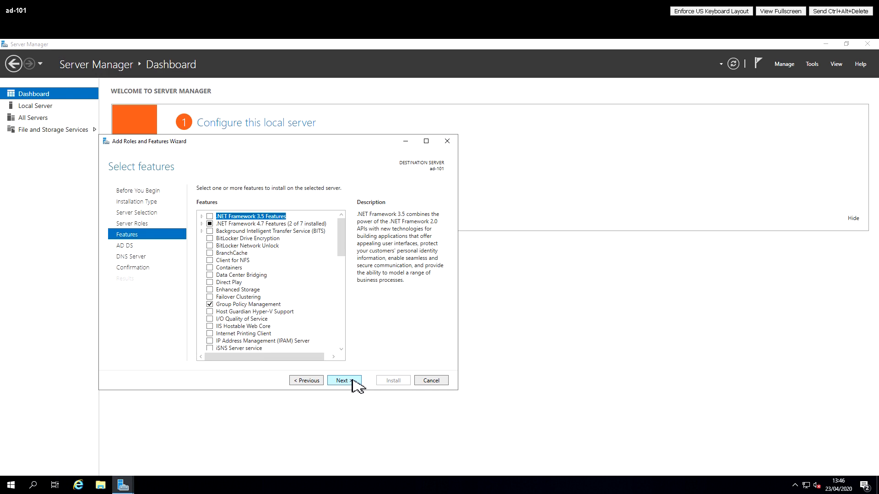
scroll("down", 3)
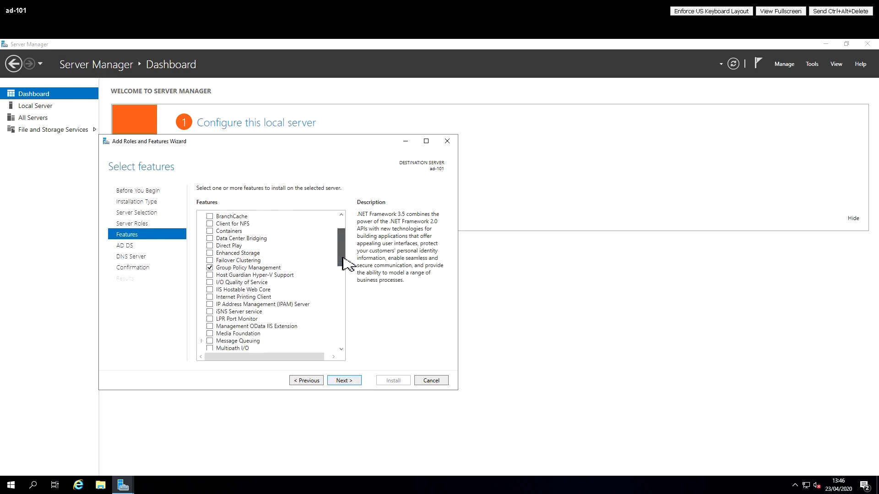
scroll("down", 3)
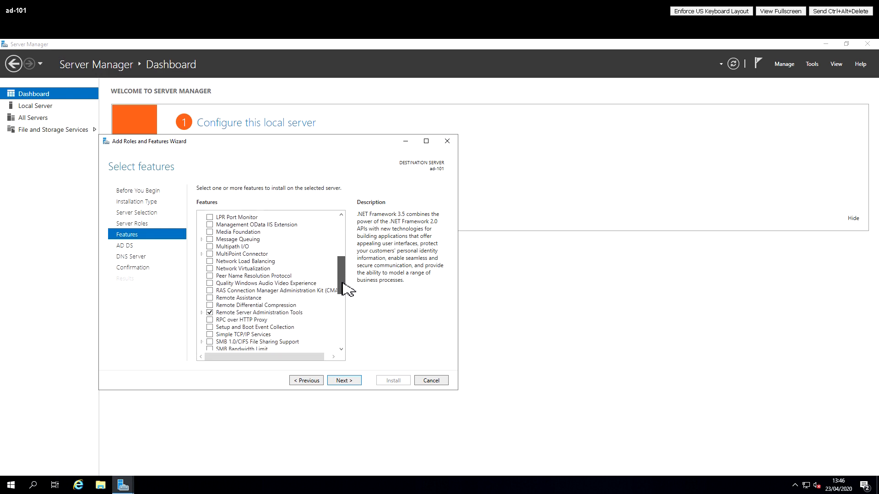
scroll("down", 3)
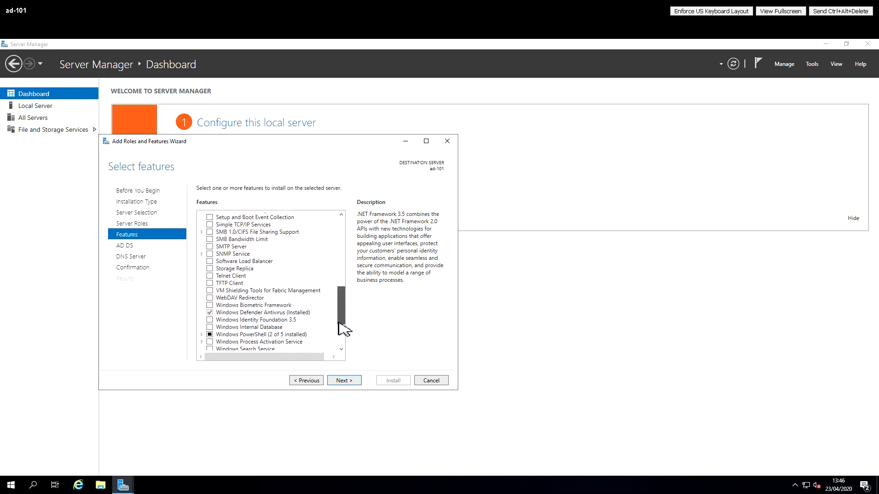
scroll("down", 3)
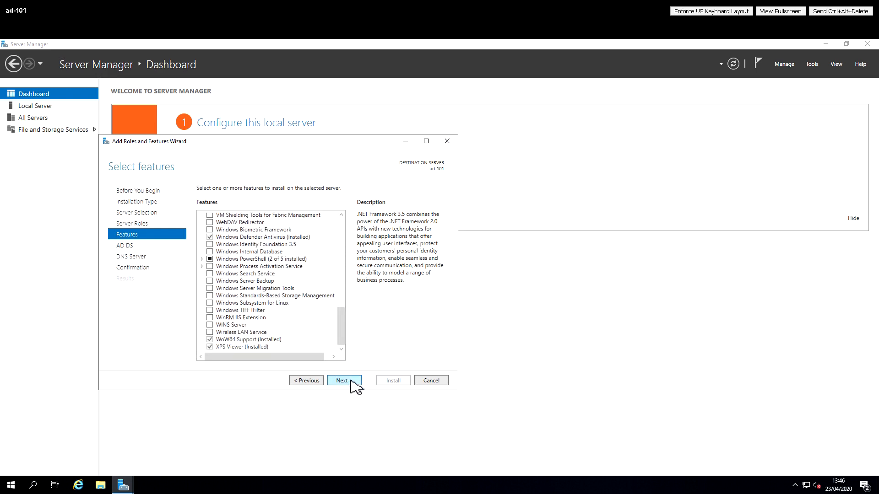
left_click(344, 380)
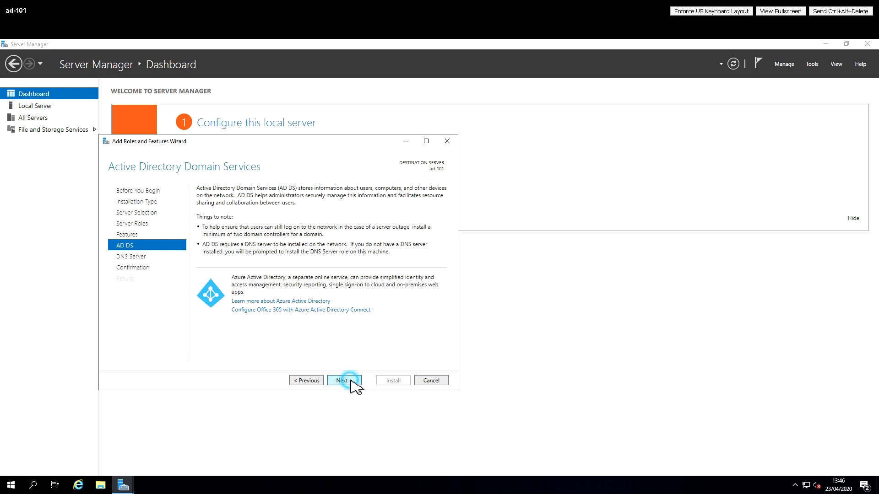
Step: Move past the AD DS and DNS Server information pages to the confirmation summary
left_click(343, 380)
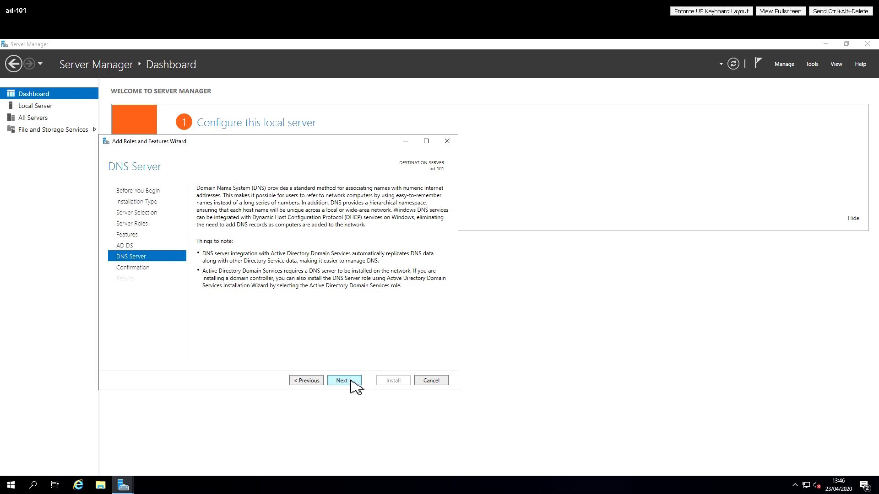
left_click(344, 380)
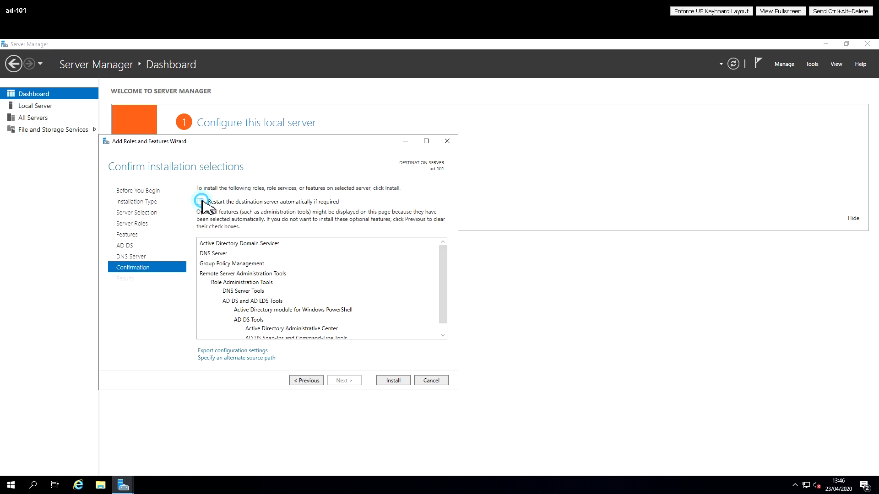
Step: Allow automatic server restart if required and begin installing AD DS, DNS Server and tools
left_click(201, 201)
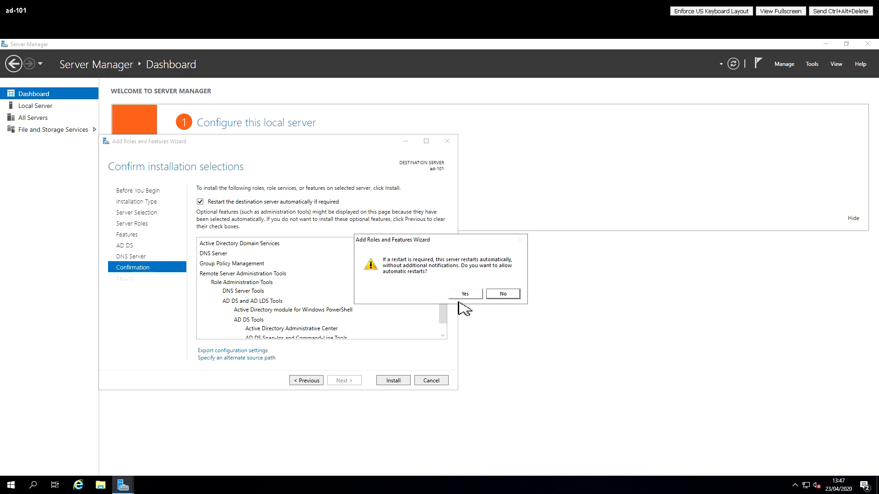
left_click(466, 294)
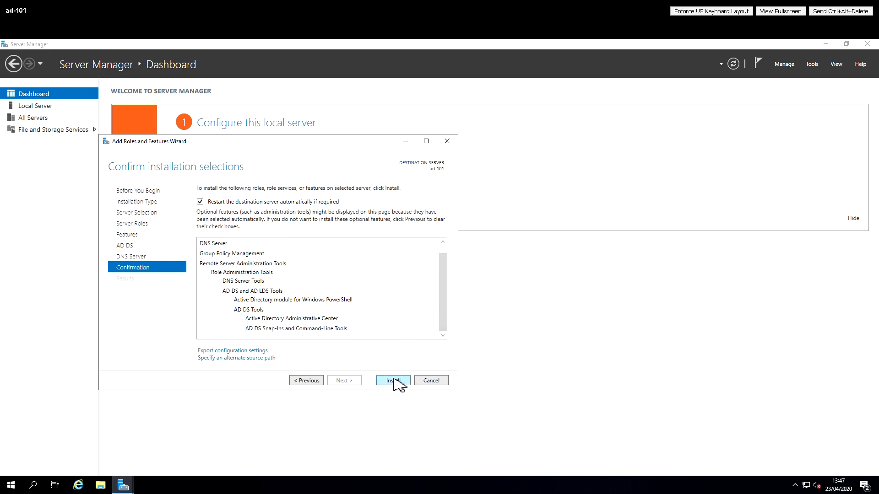
left_click(393, 380)
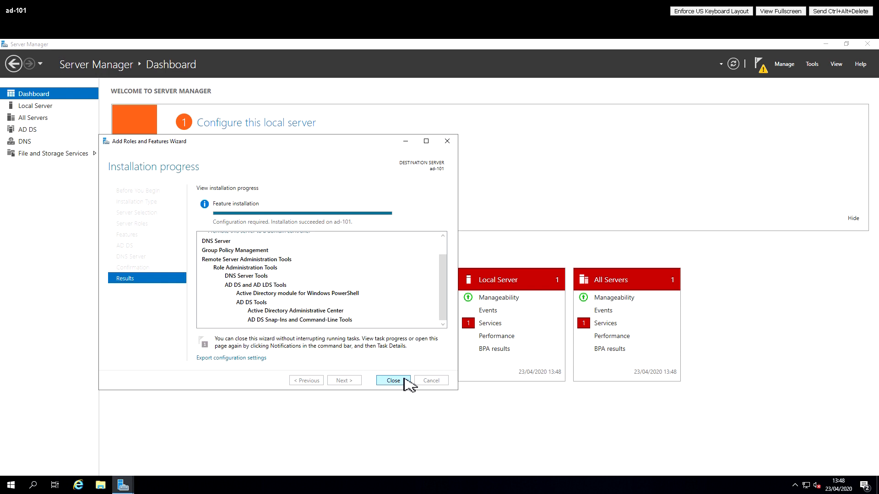
Step: Close the completed wizard so AD DS and DNS tiles appear on the dashboard
left_click(393, 381)
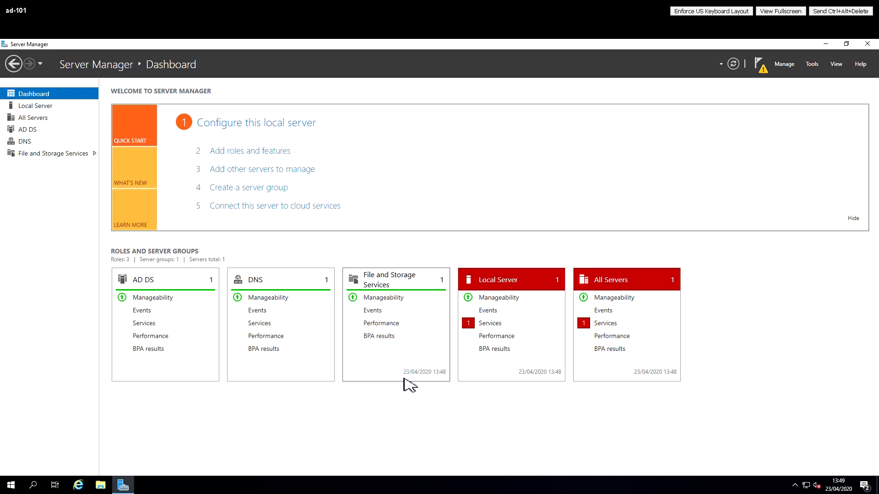